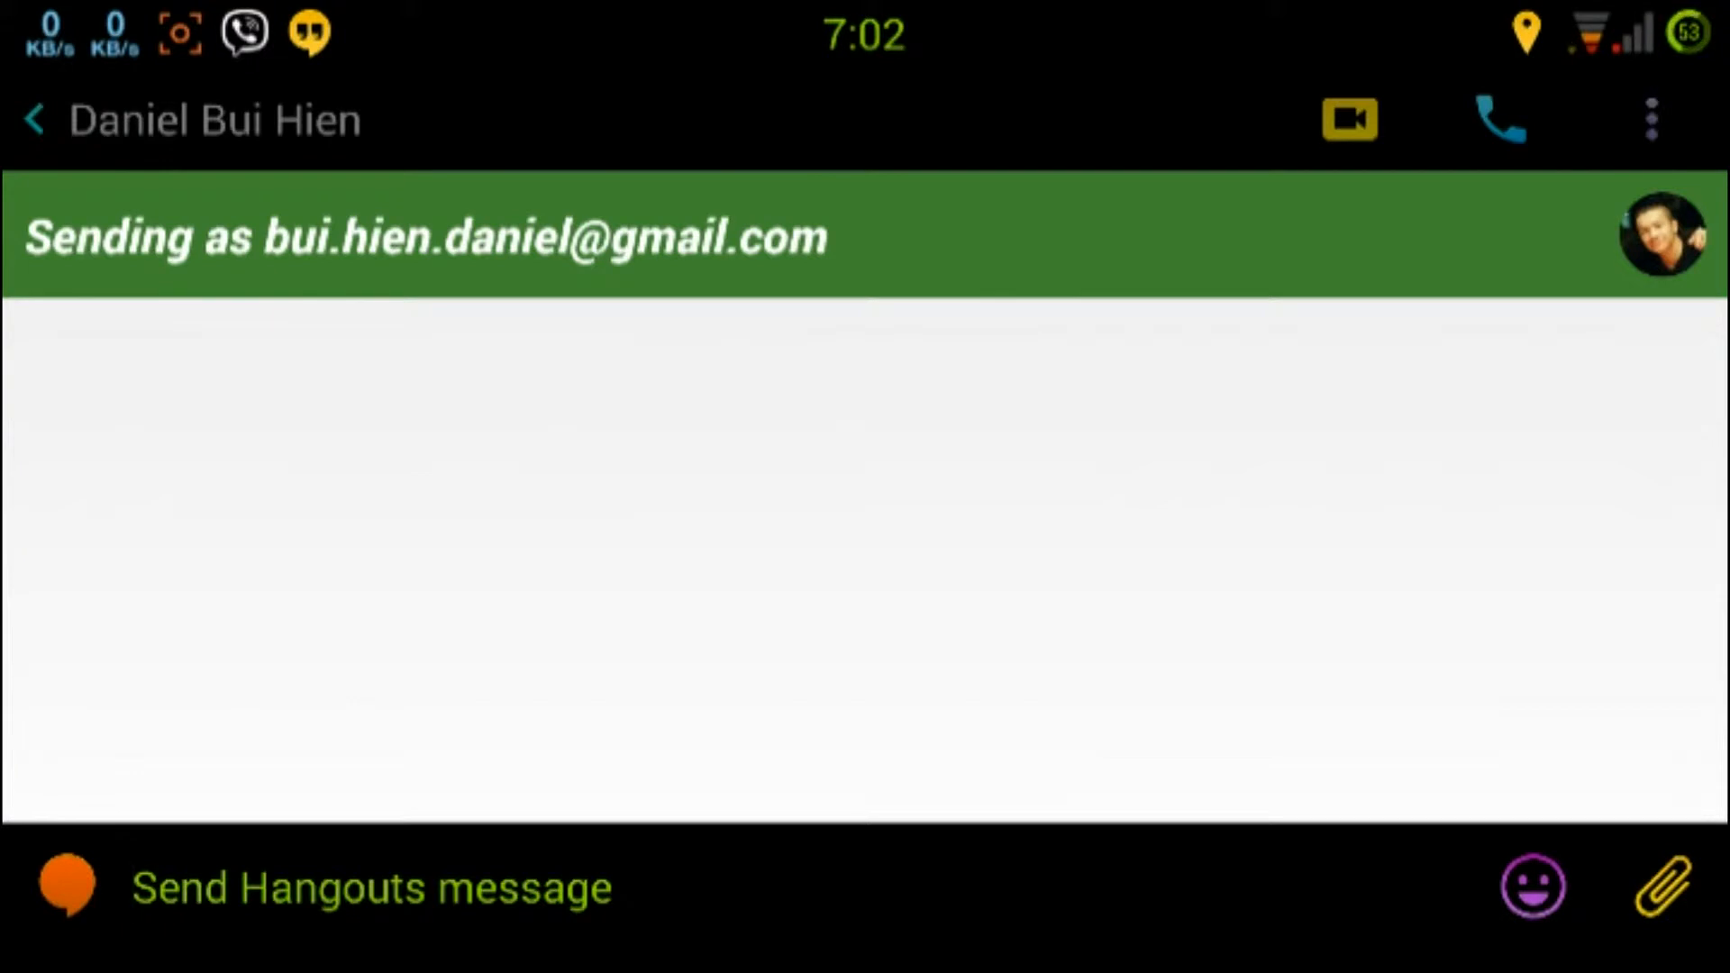
pyautogui.click(372, 889)
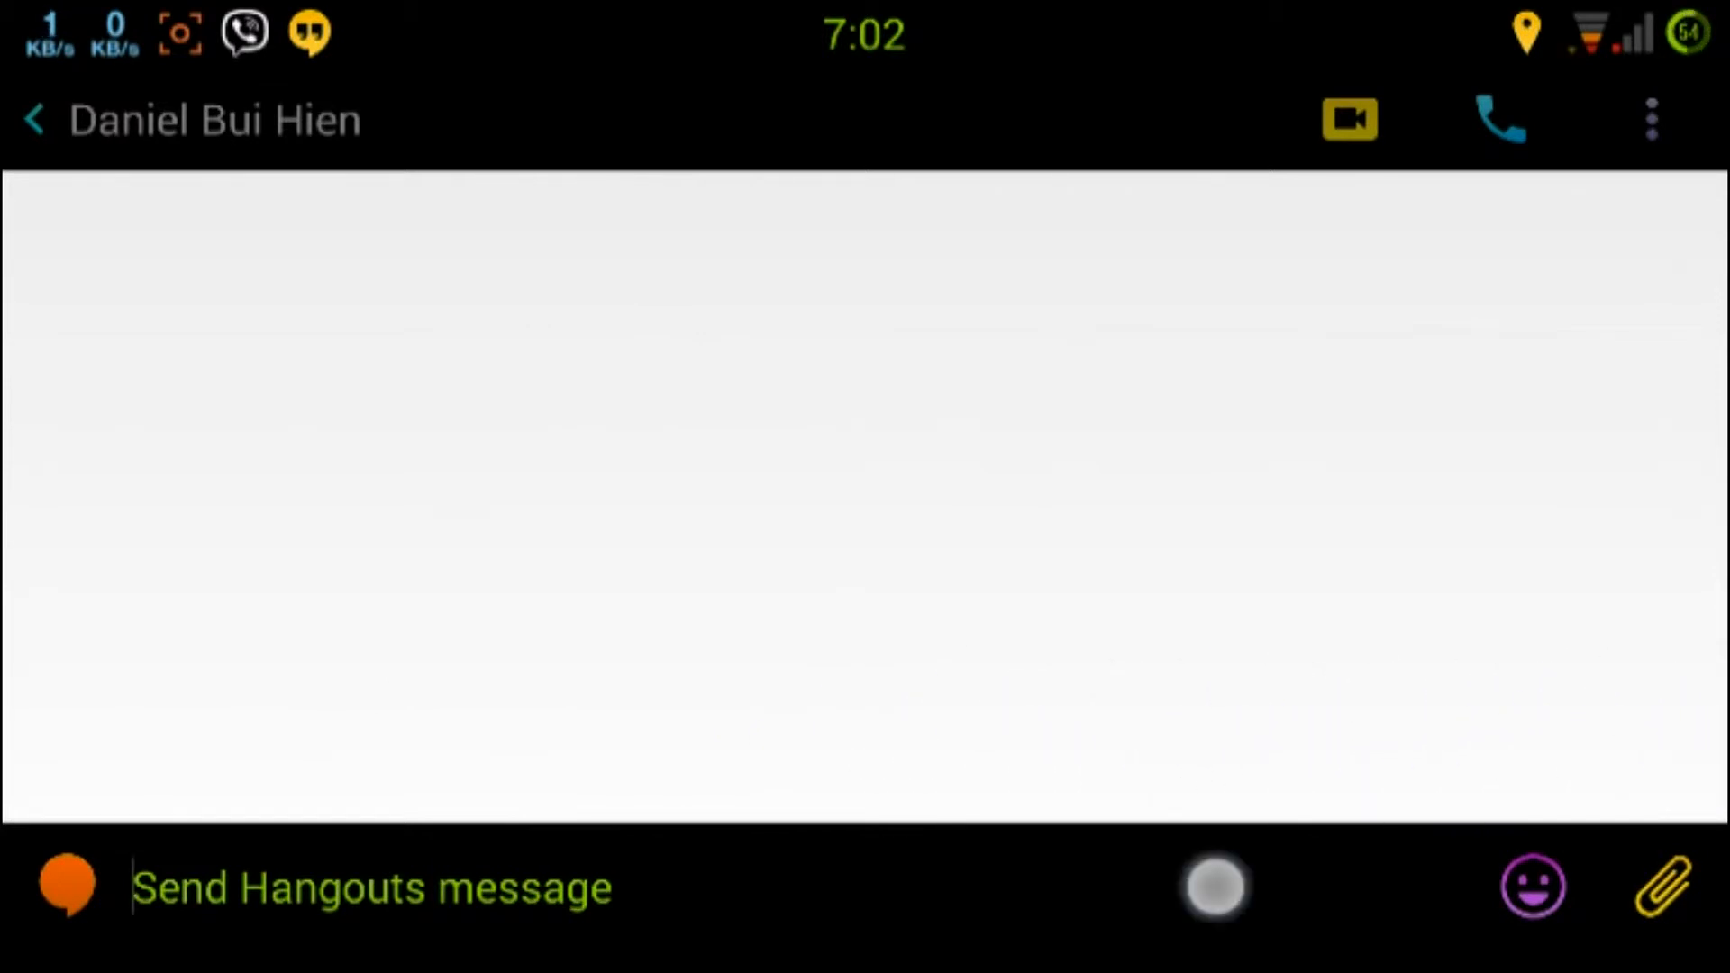
# - Type the /pitchforks command in the message box and send it
pyautogui.click(370, 886)
pyautogui.write('/pitc')
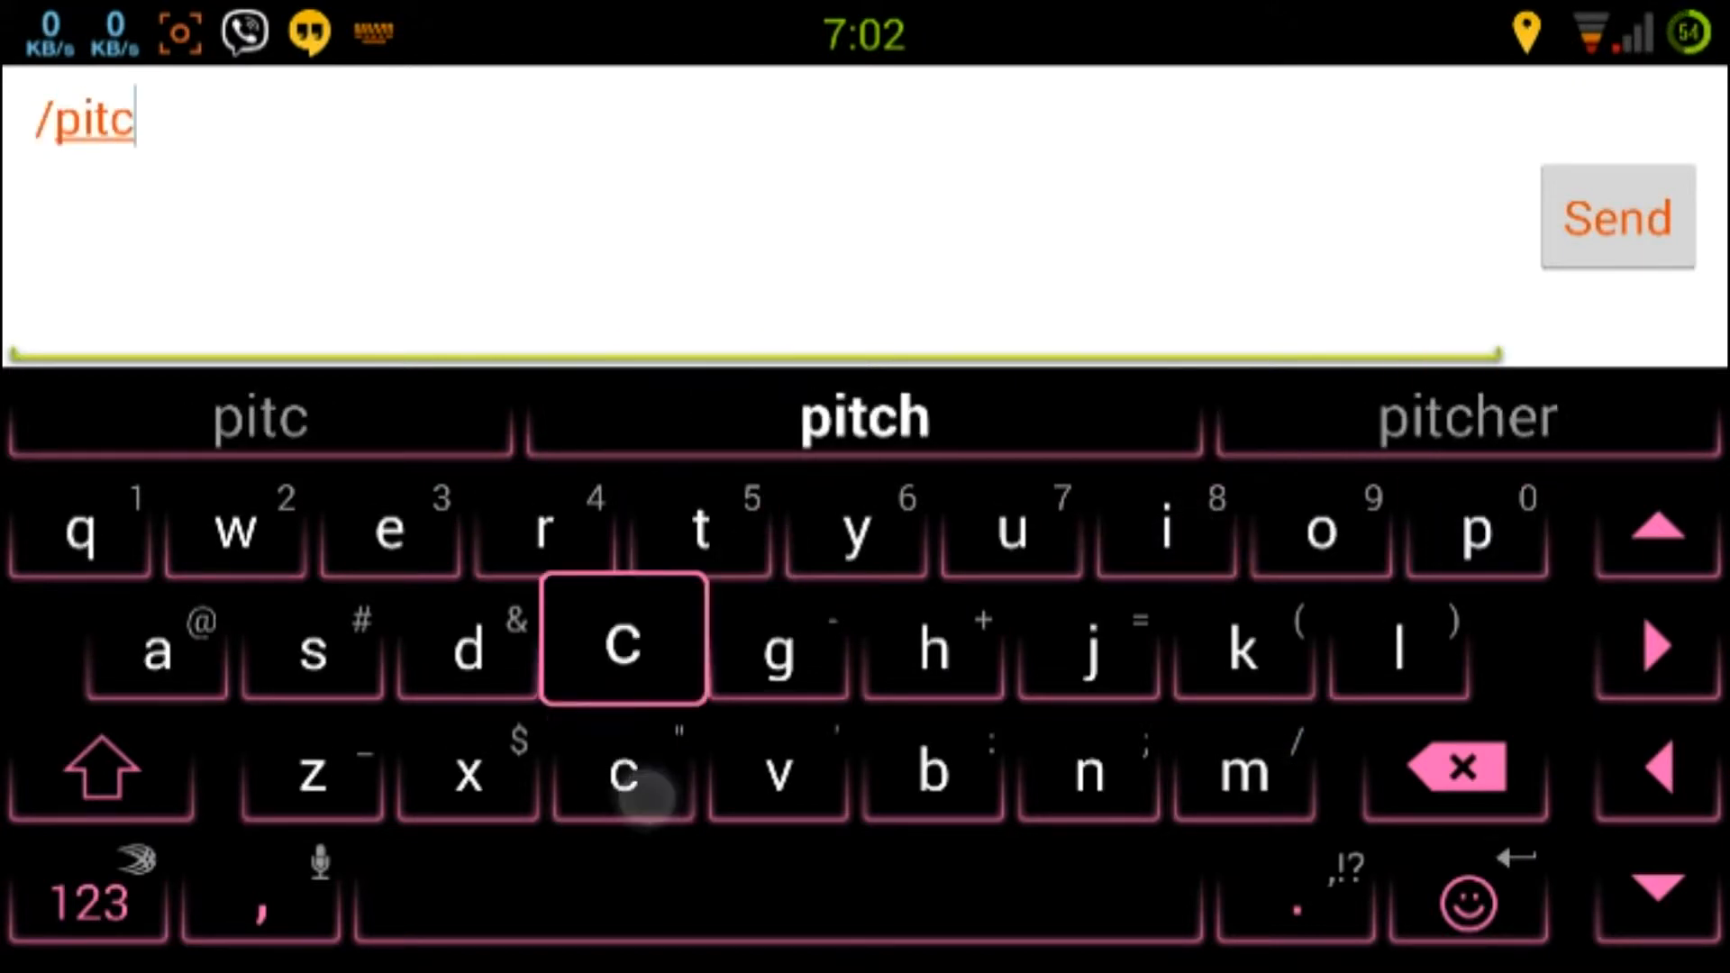
pyautogui.click(620, 649)
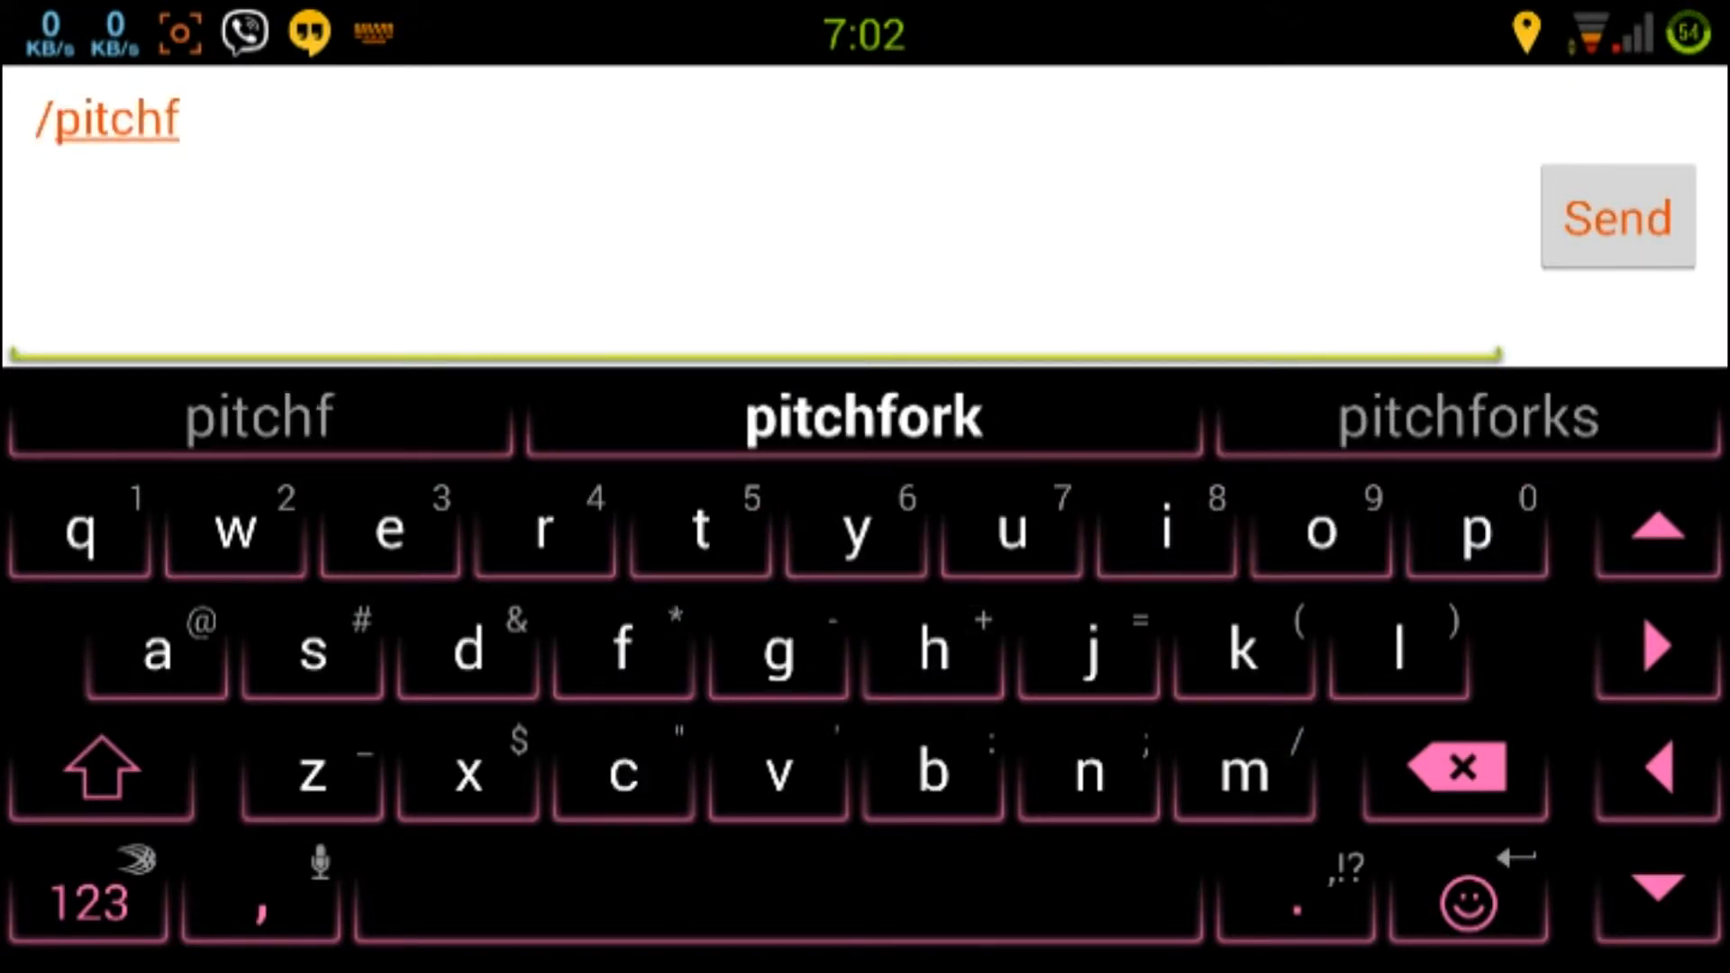
pyautogui.click(1467, 417)
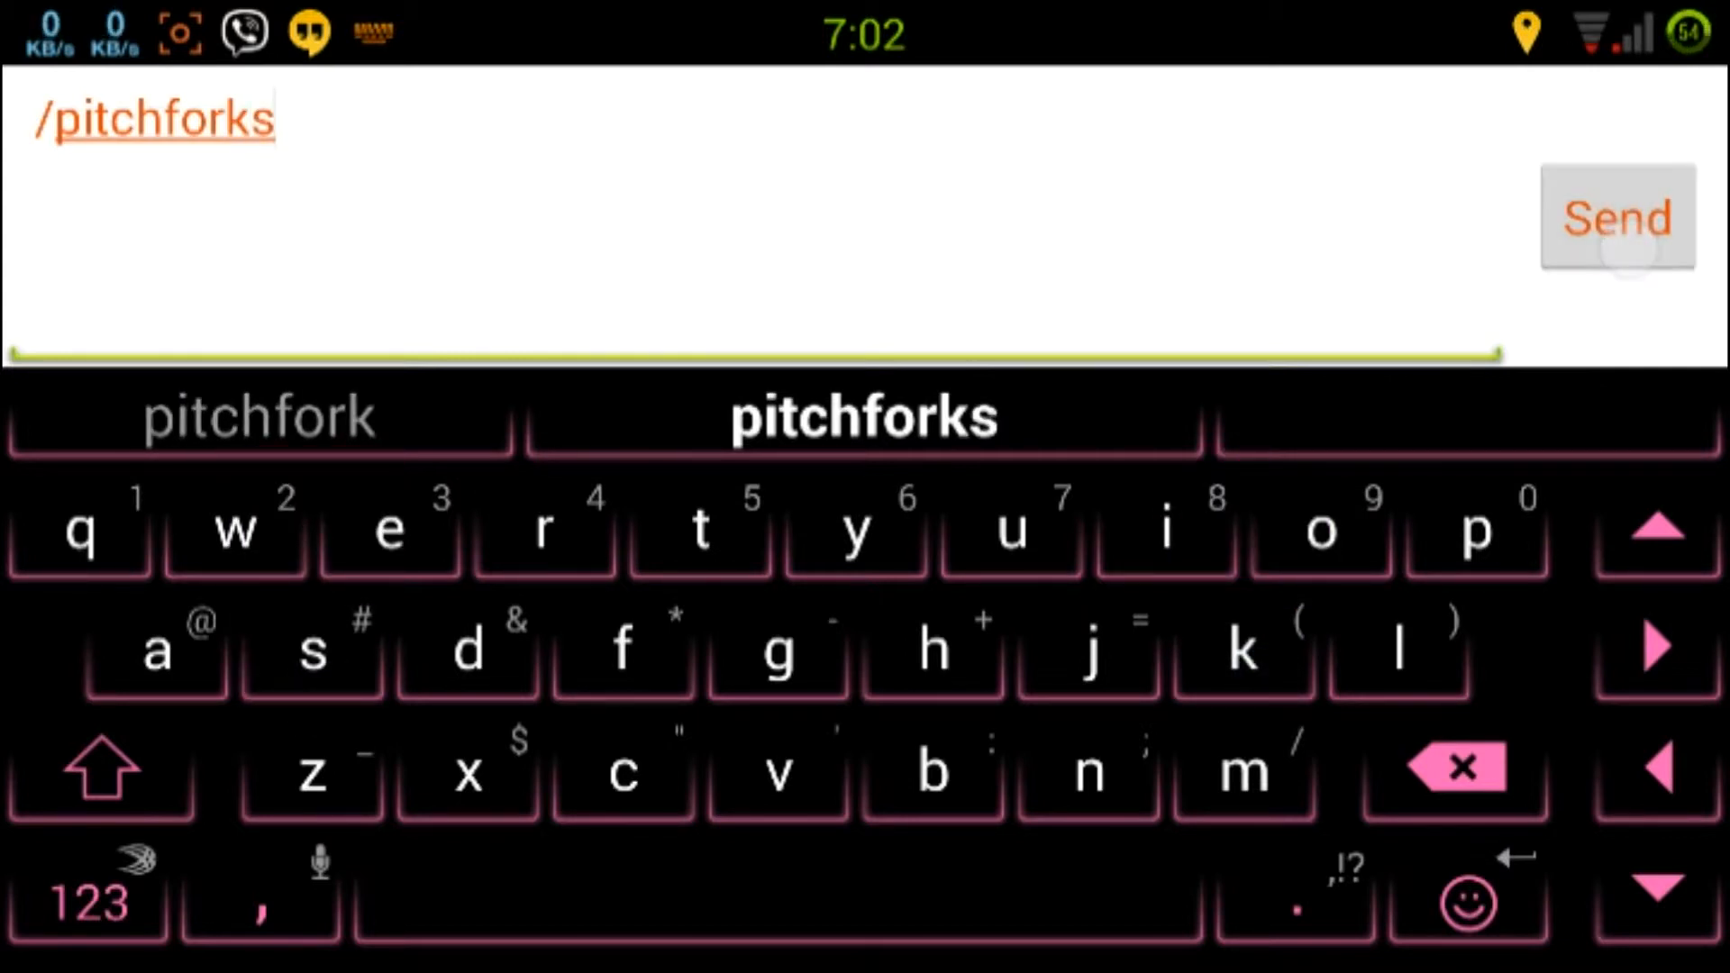
pyautogui.click(1618, 217)
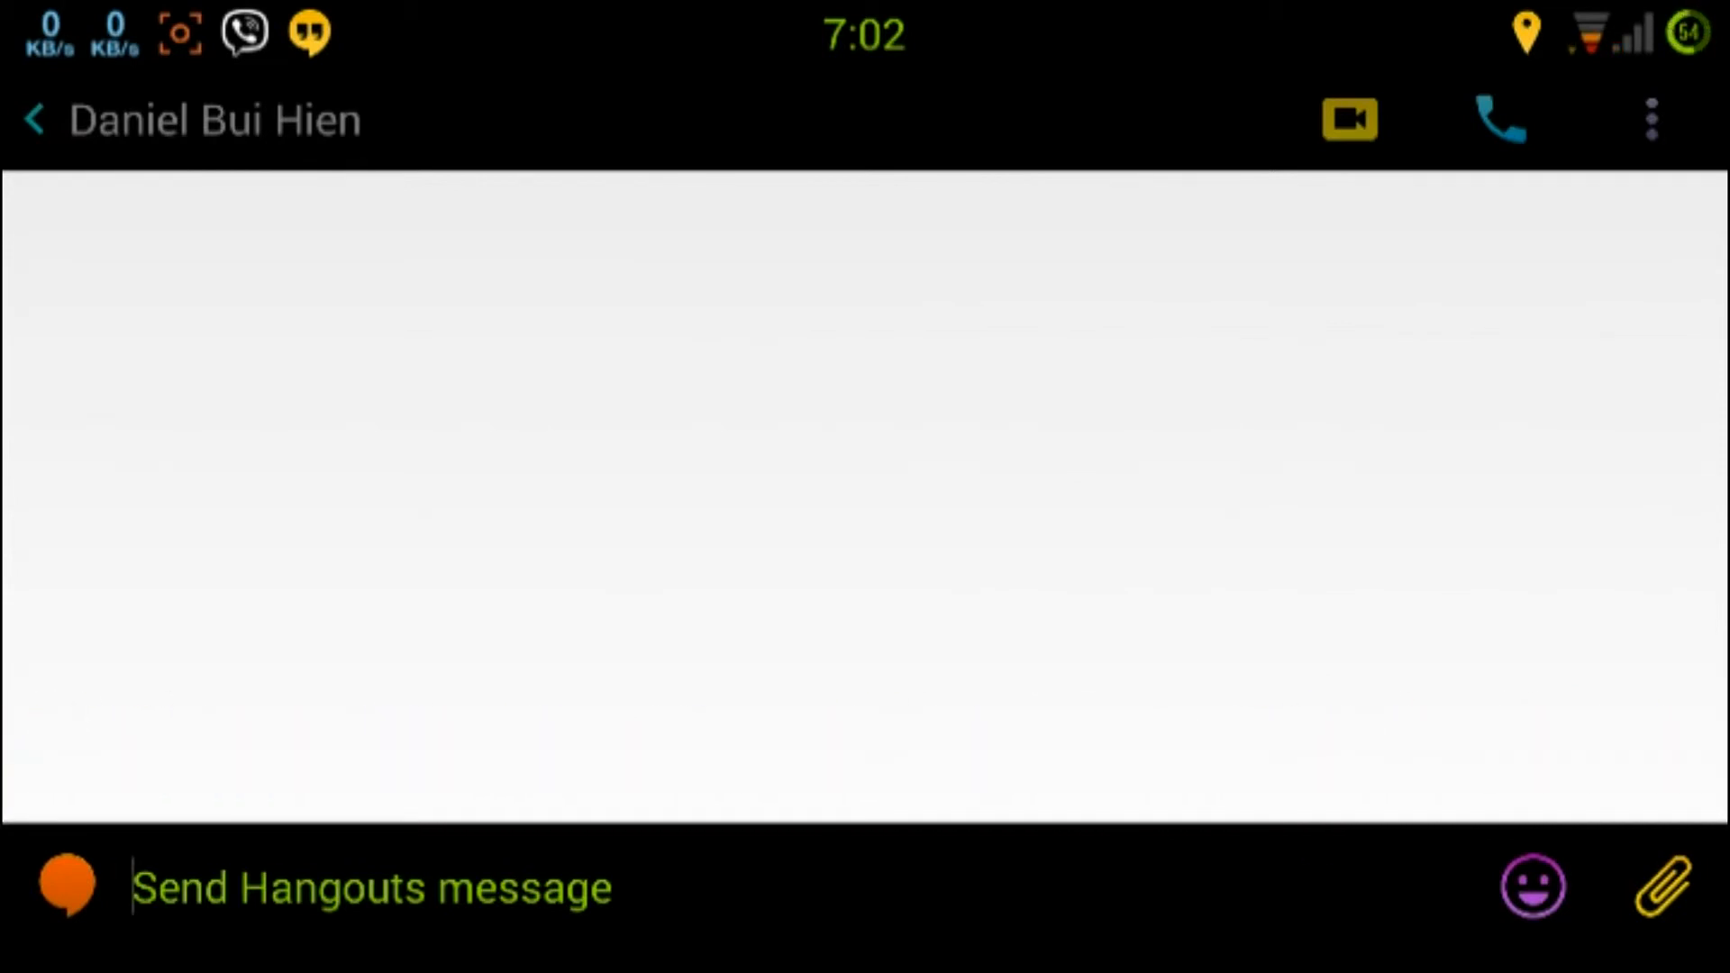
# - Send /ponystream to set animated ponies parading across the chat
pyautogui.click(370, 886)
pyautogui.write('/ponystream')
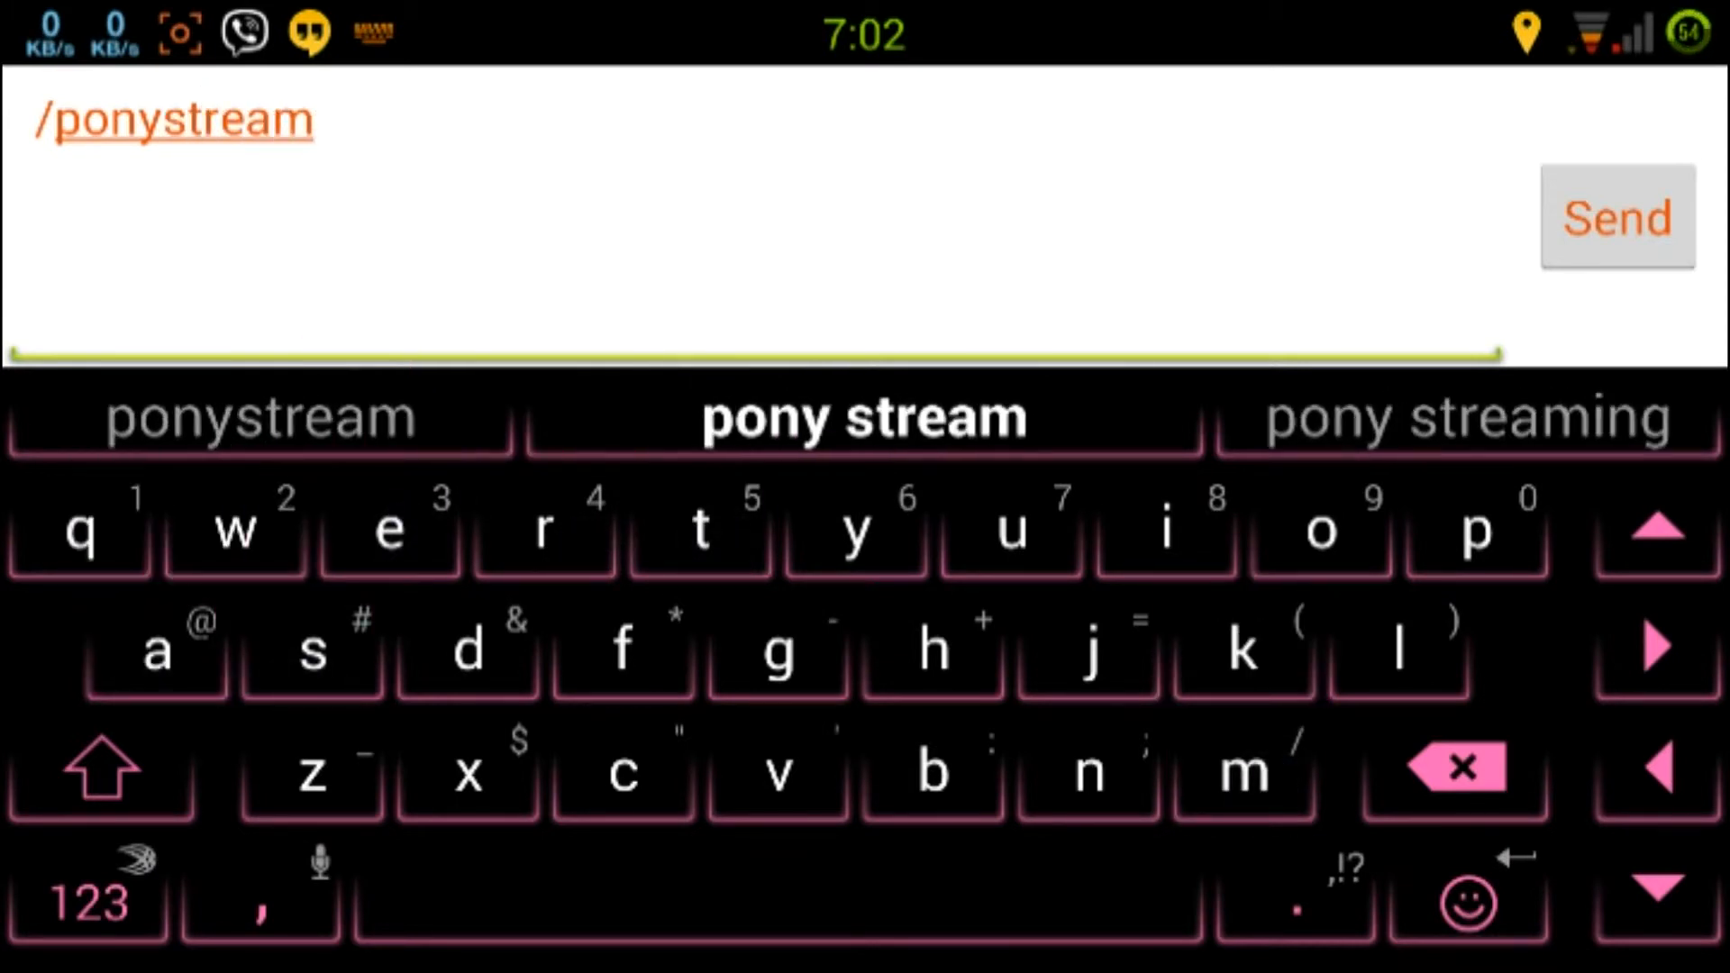
pyautogui.click(1616, 218)
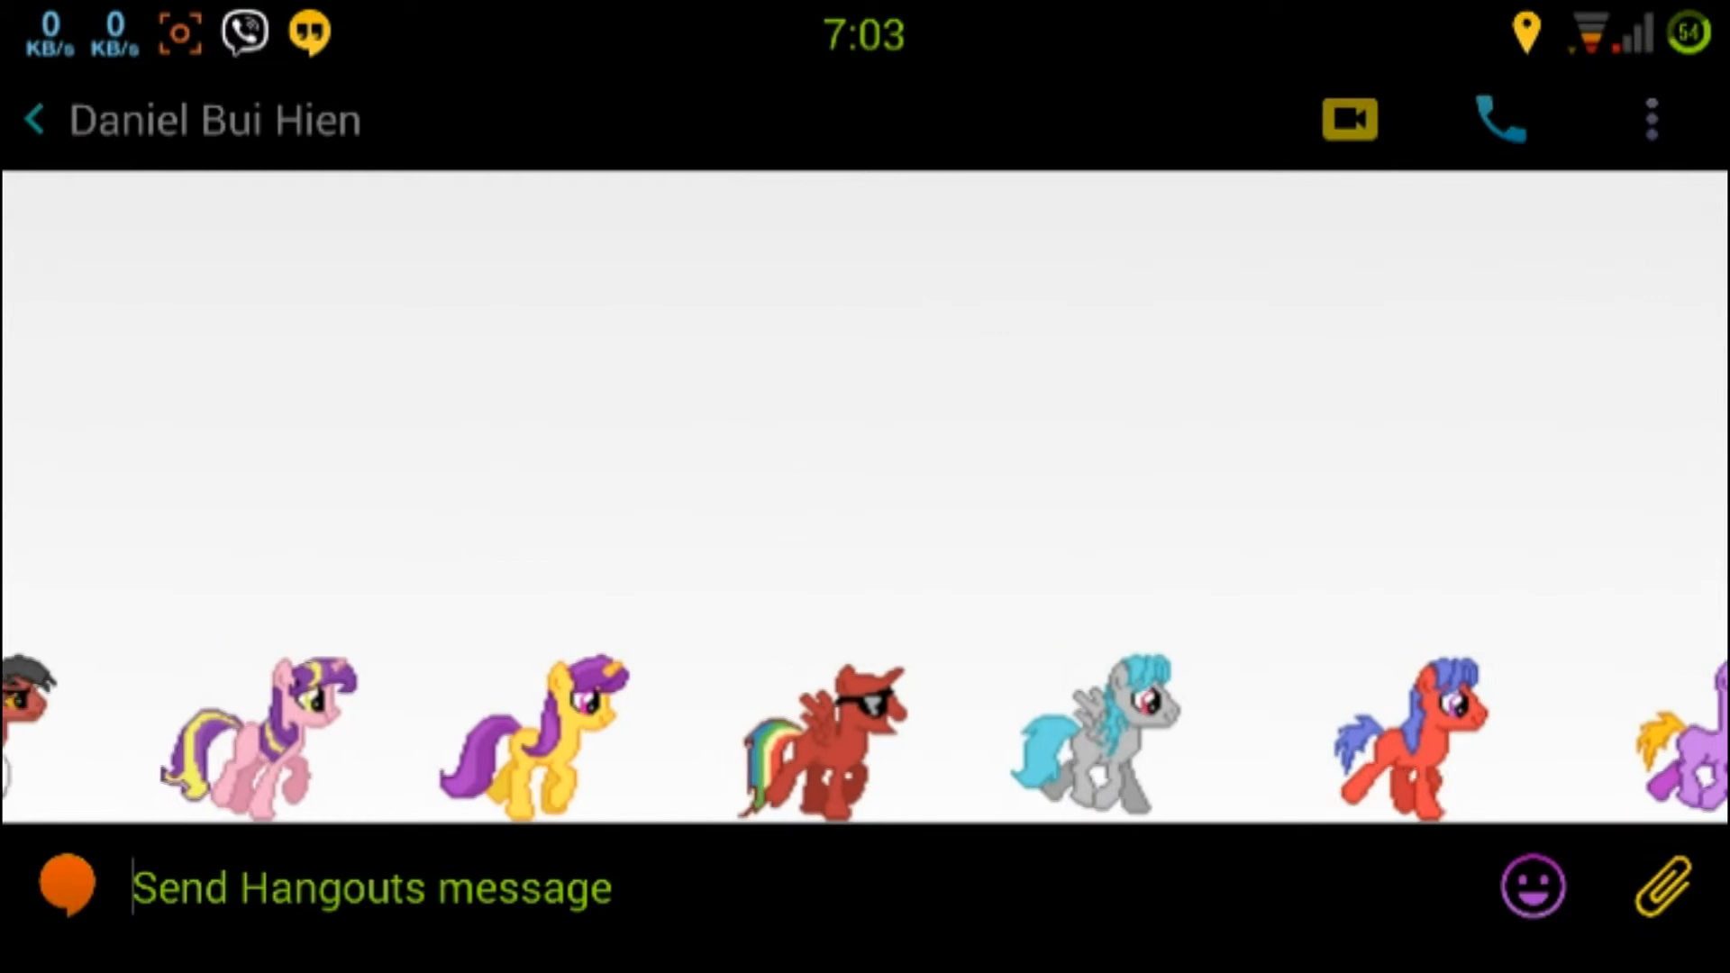
pyautogui.hscroll(-3)
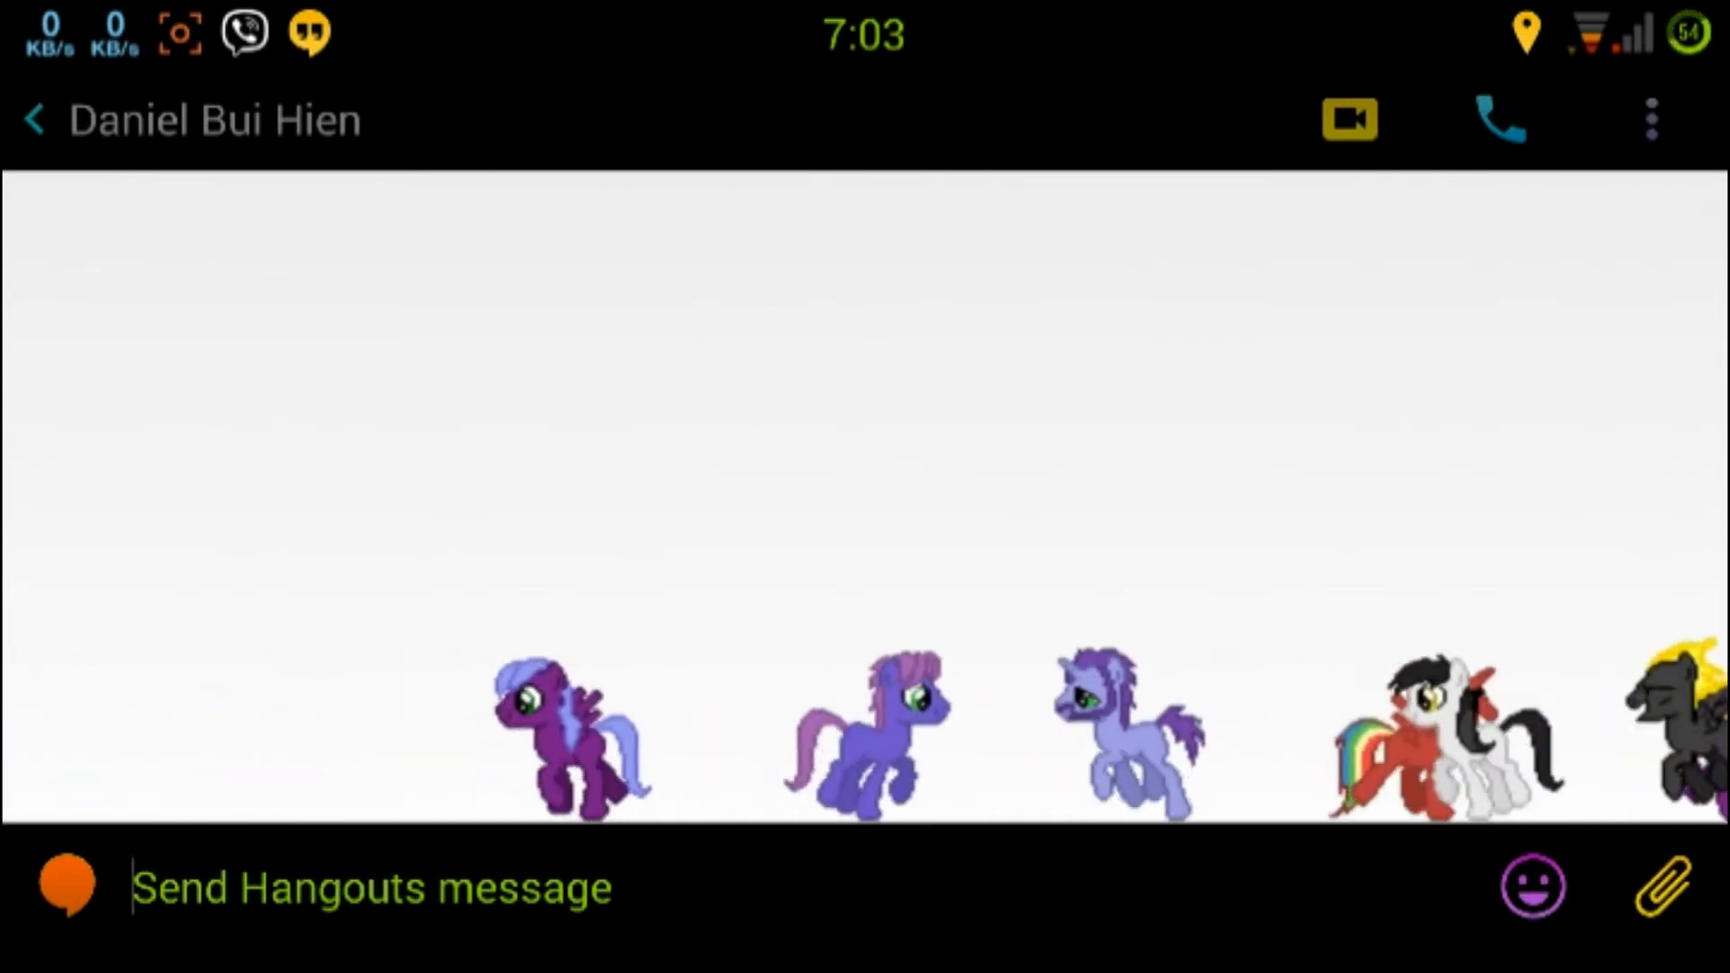
pyautogui.hscroll(-3)
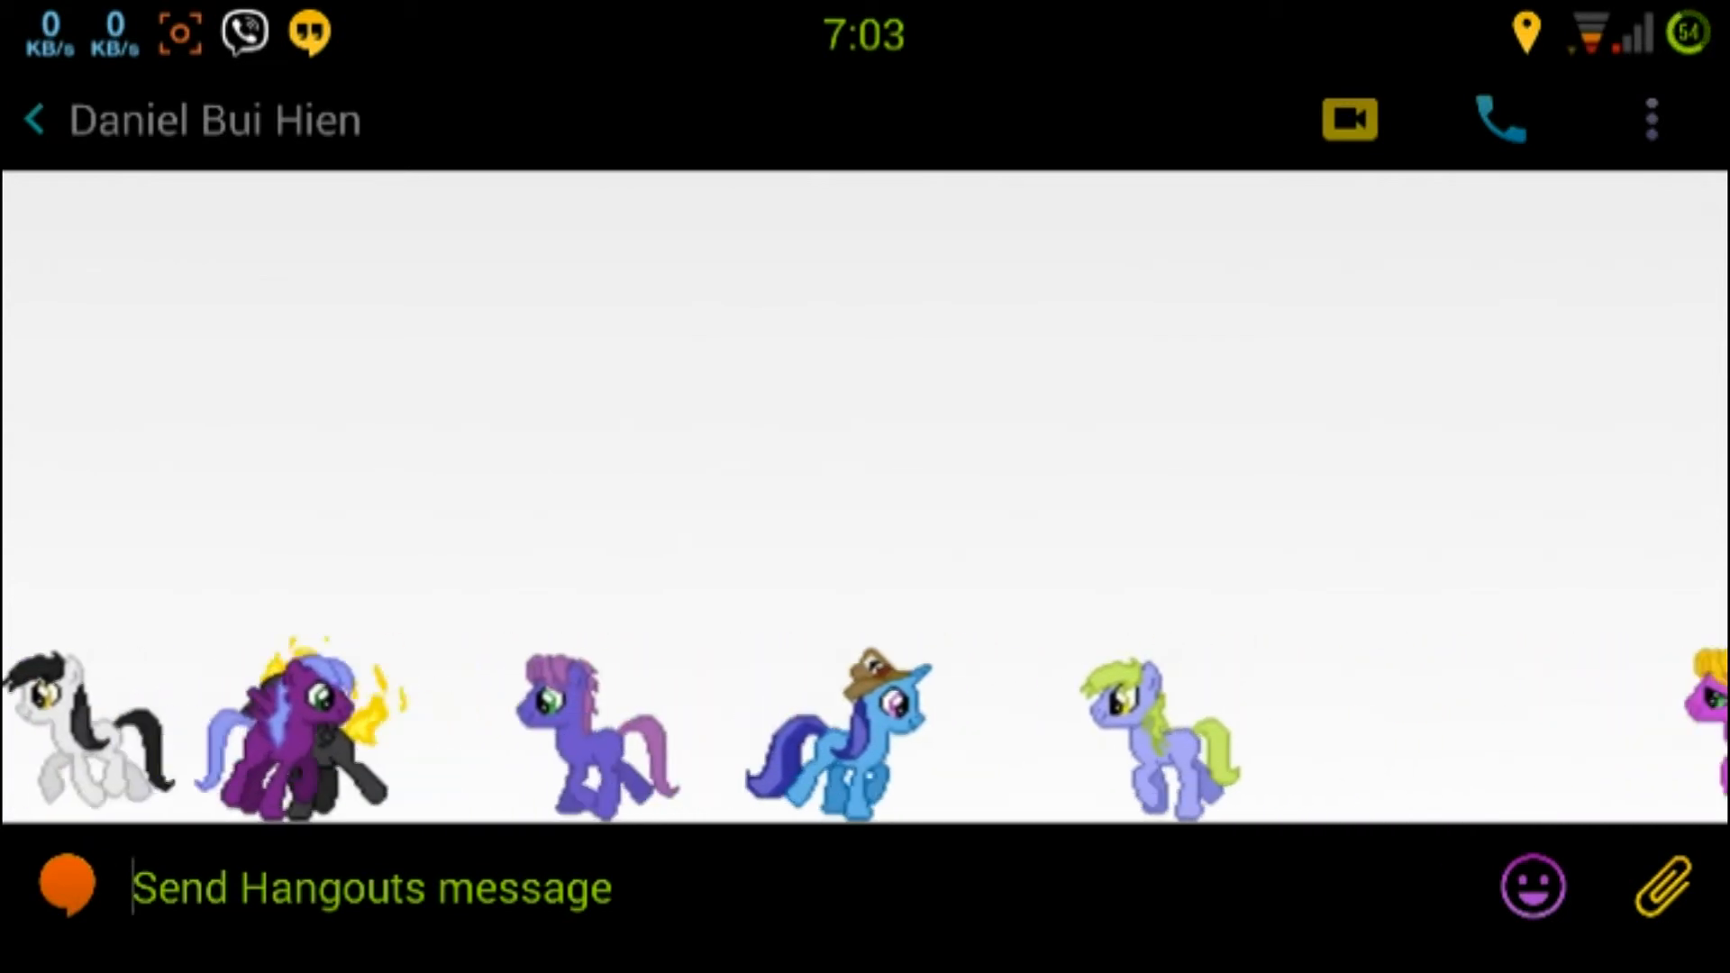
pyautogui.hscroll(-3)
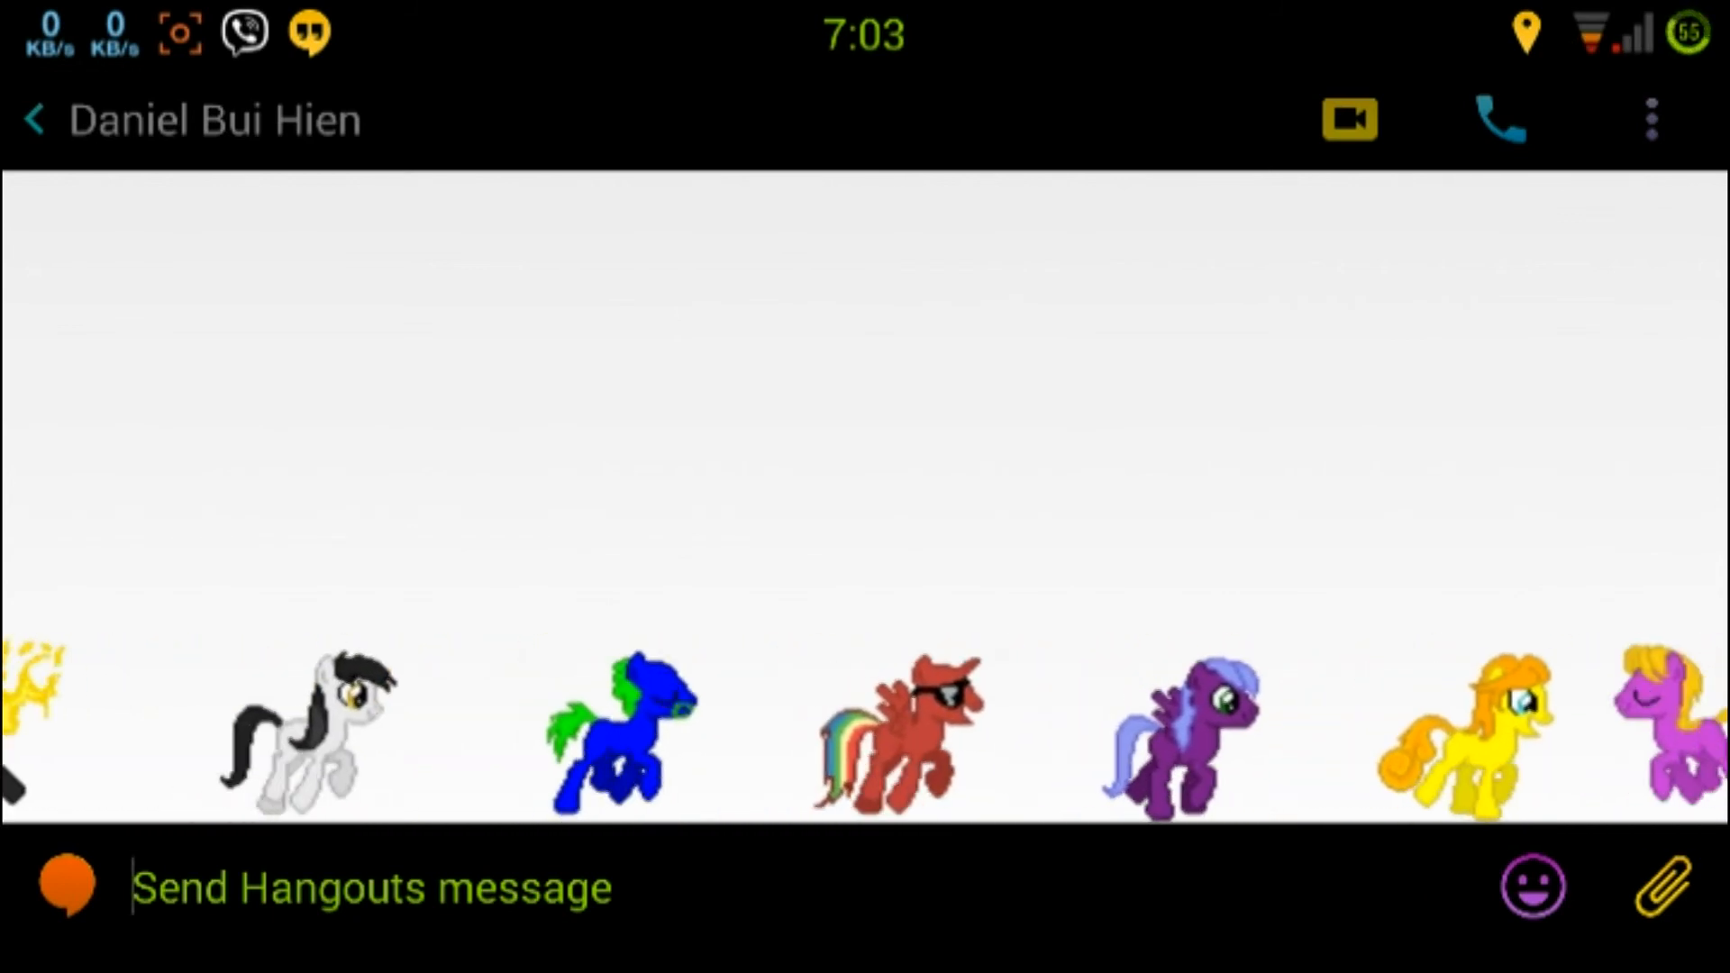
pyautogui.hscroll(-3)
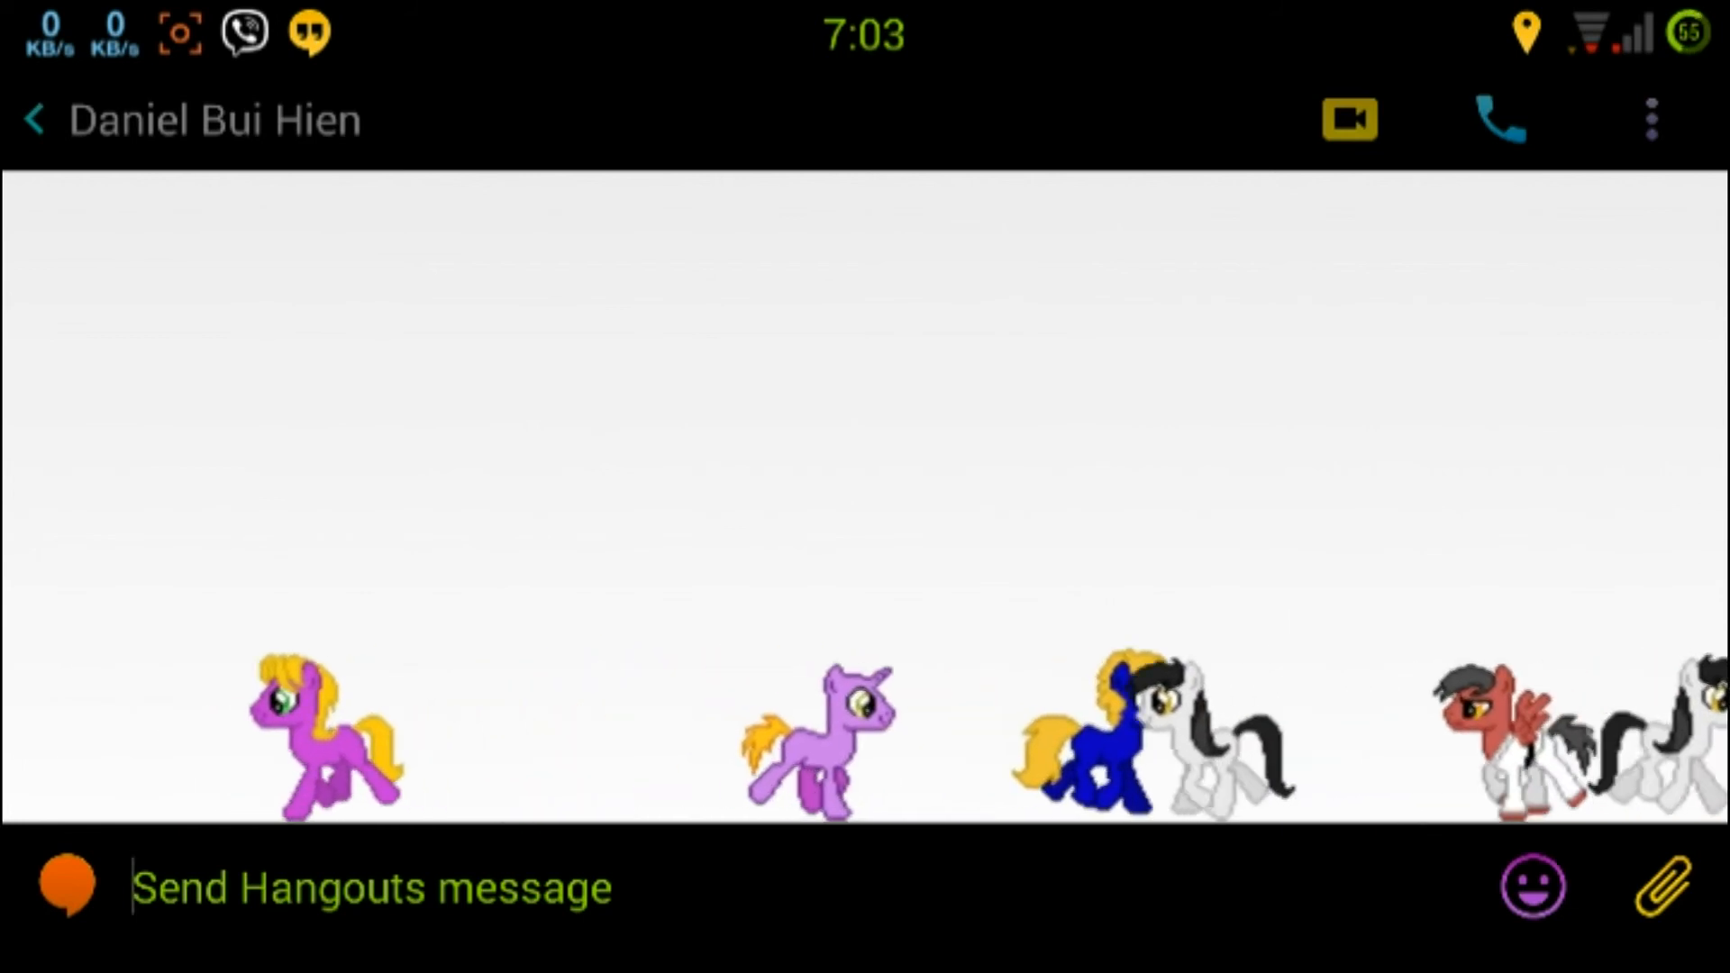